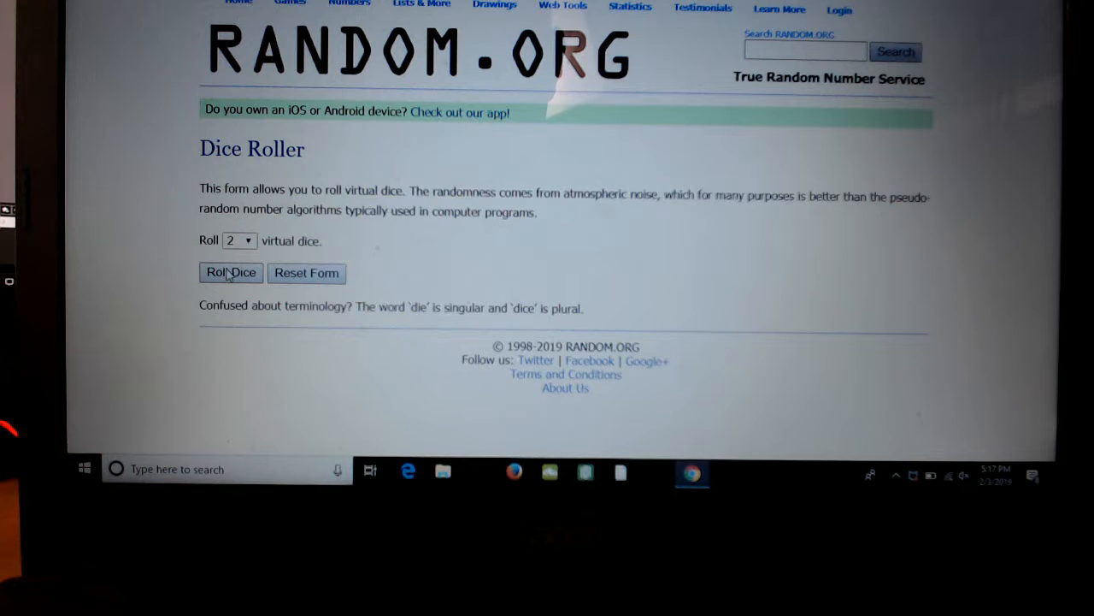
Roll the two virtual dice twice, then scroll down to the List Randomizer's Part 2 section.
click(230, 271)
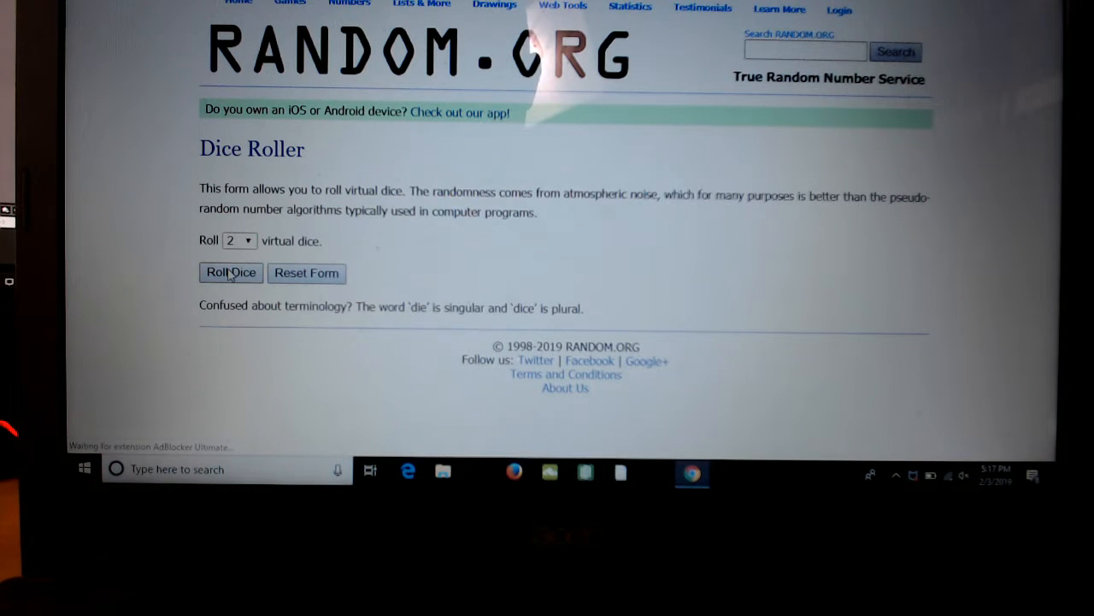
click(230, 272)
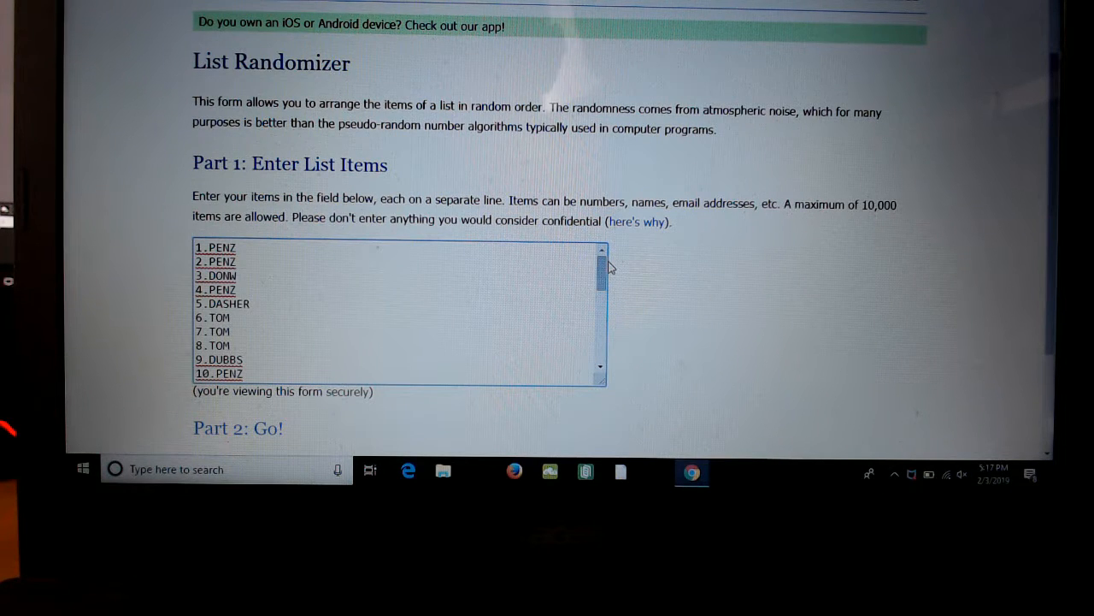
mouse_move(631, 291)
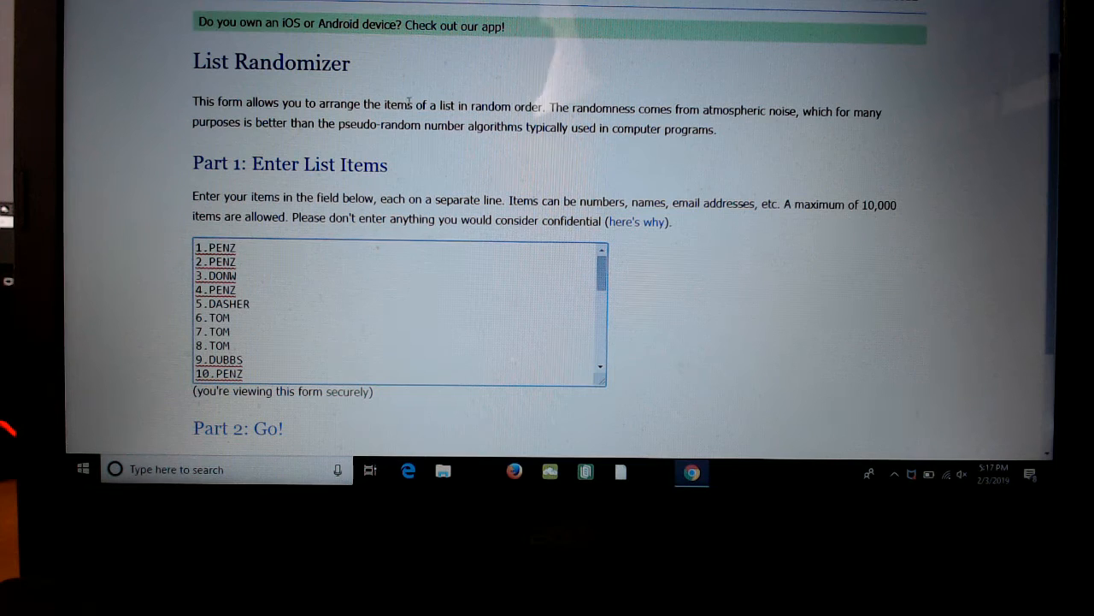
scroll(down, 3)
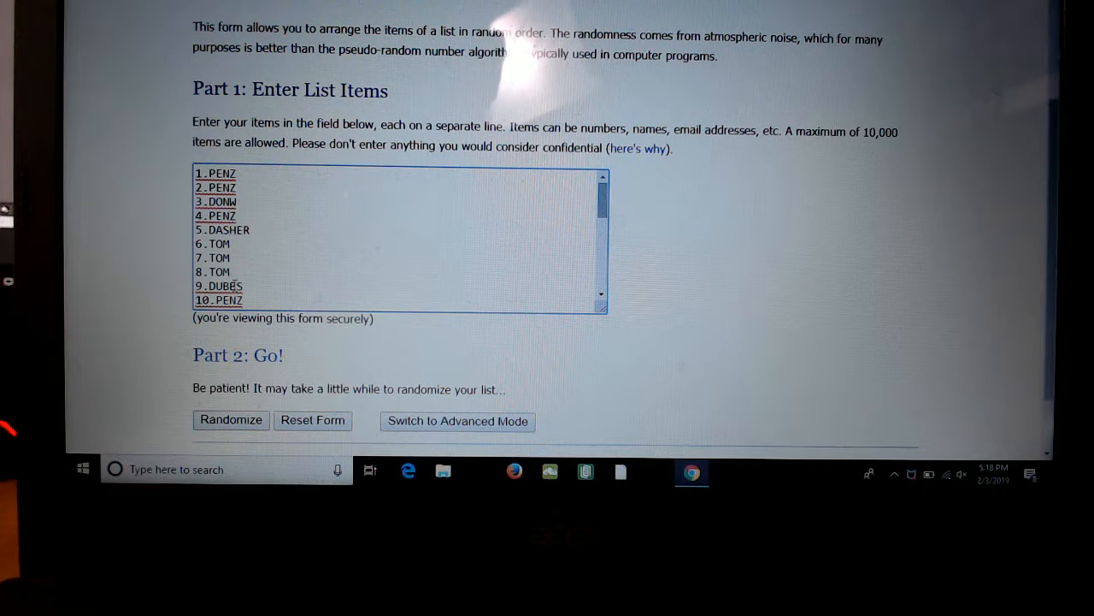
scroll(down, 3)
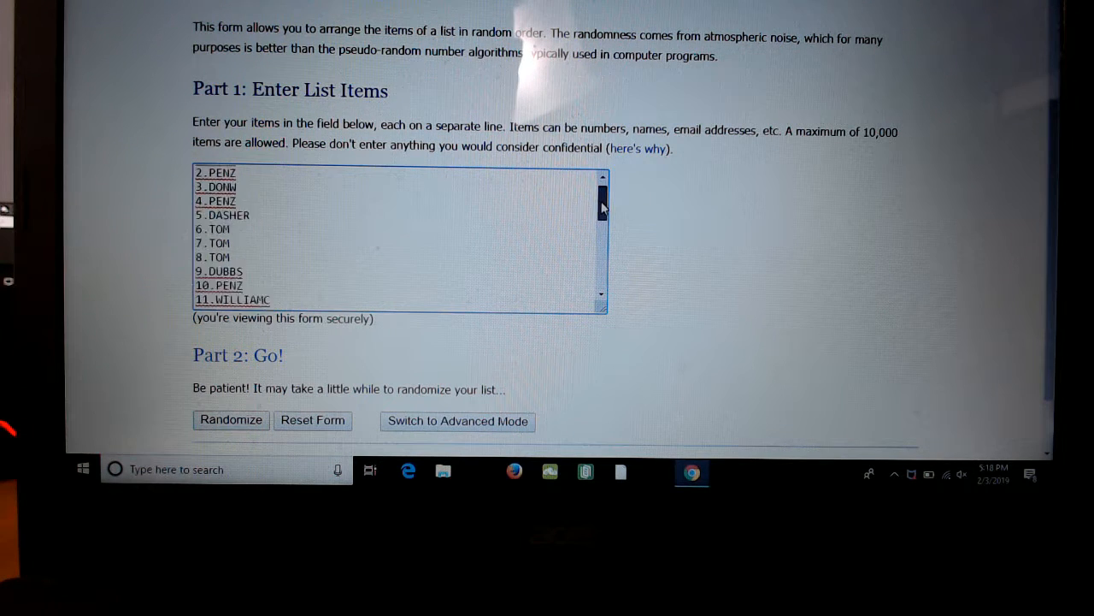
scroll(down, 3)
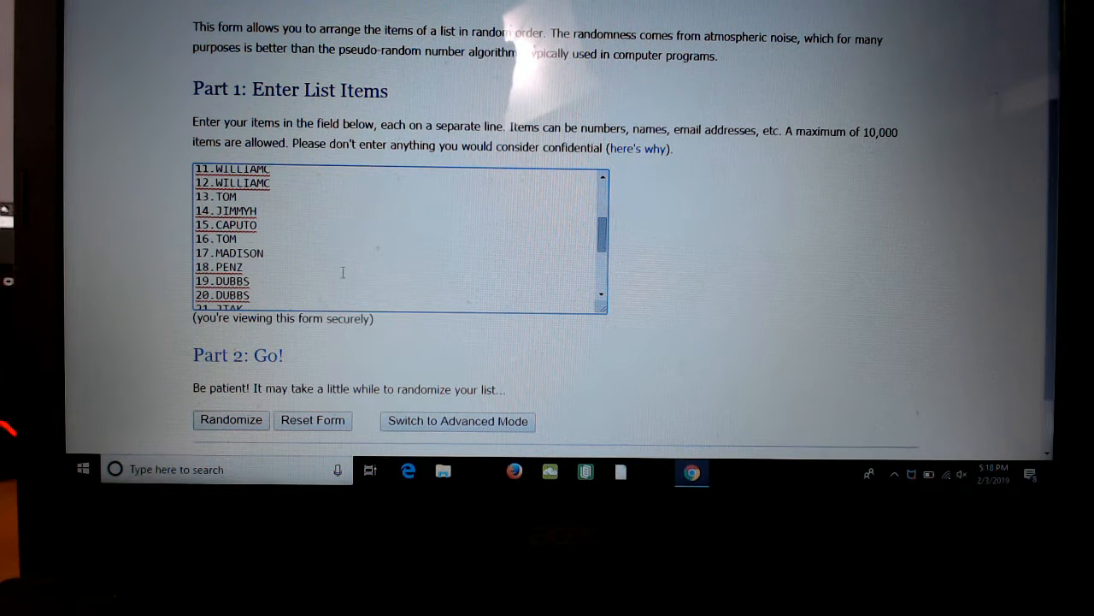
scroll(down, 3)
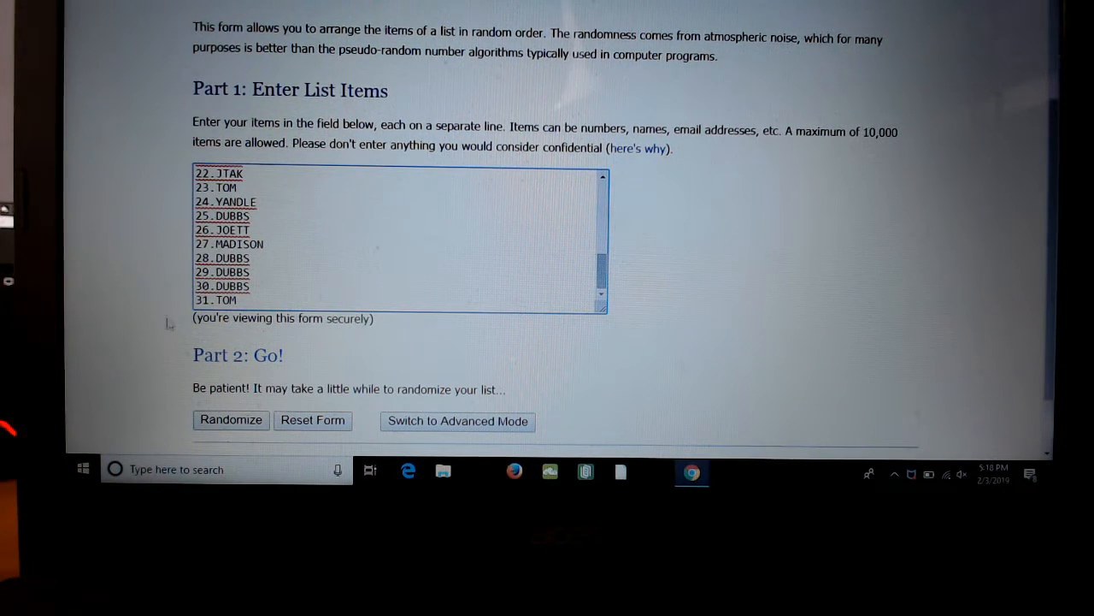
scroll(down, 3)
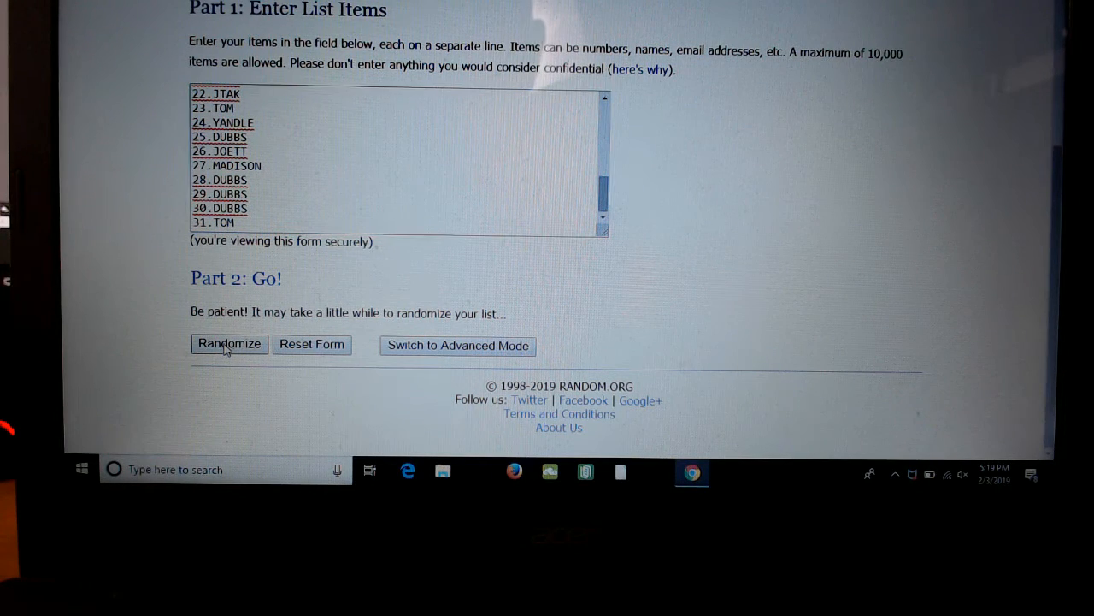
Randomize the 31-entry participant list and reshuffle it three more times.
click(228, 344)
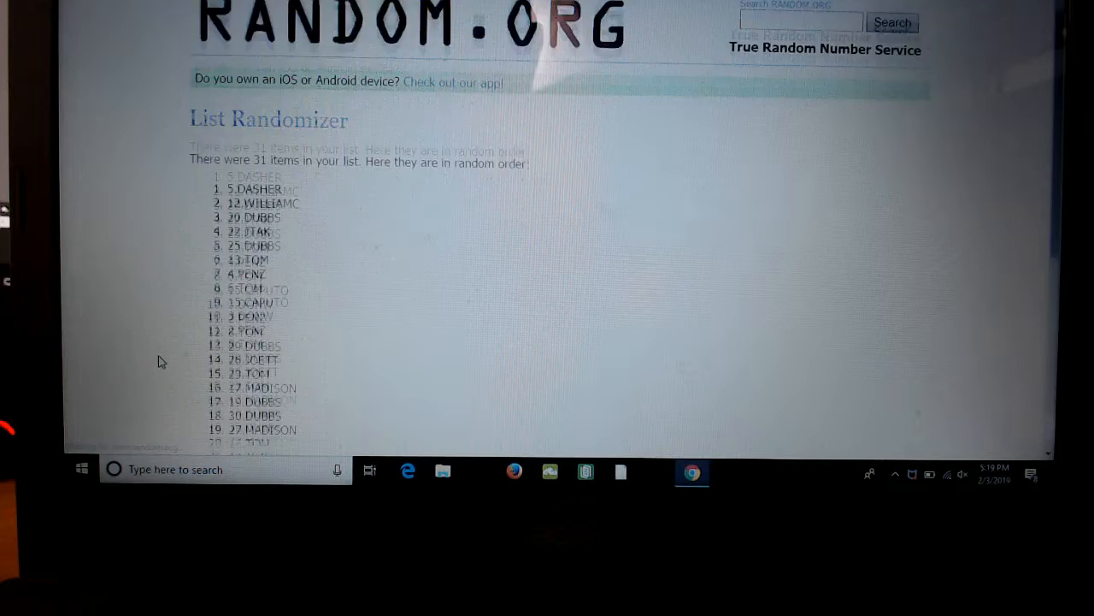
scroll(down, 3)
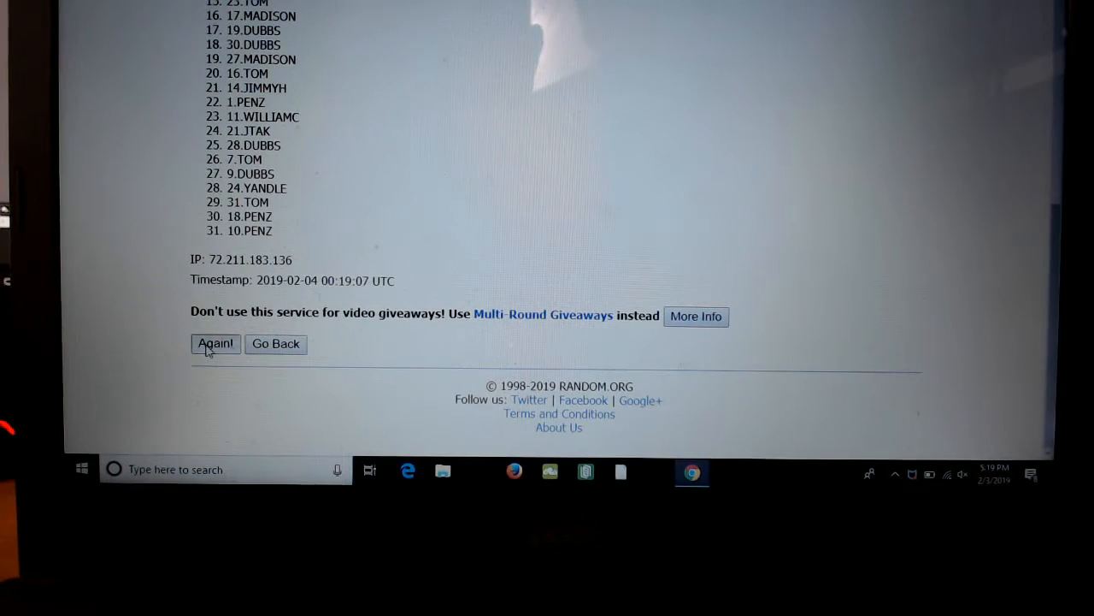
click(216, 344)
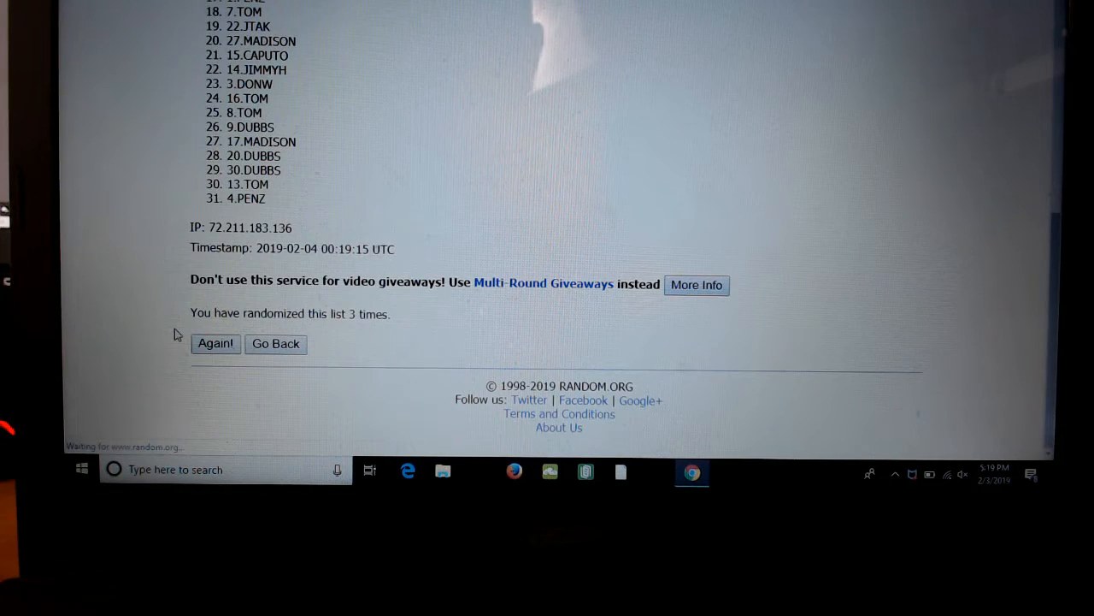
click(214, 343)
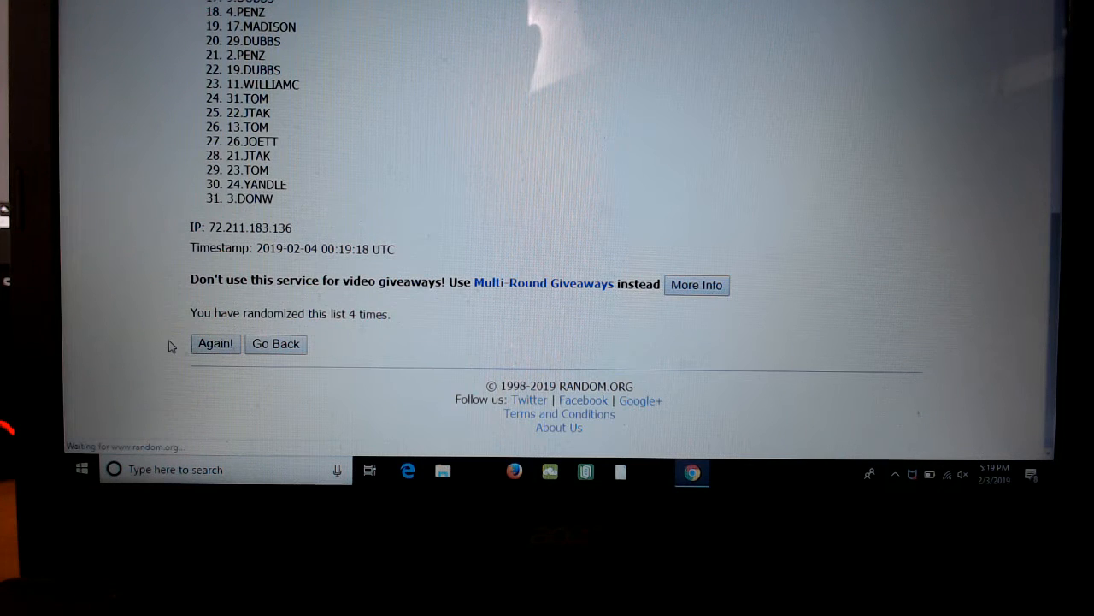
click(215, 343)
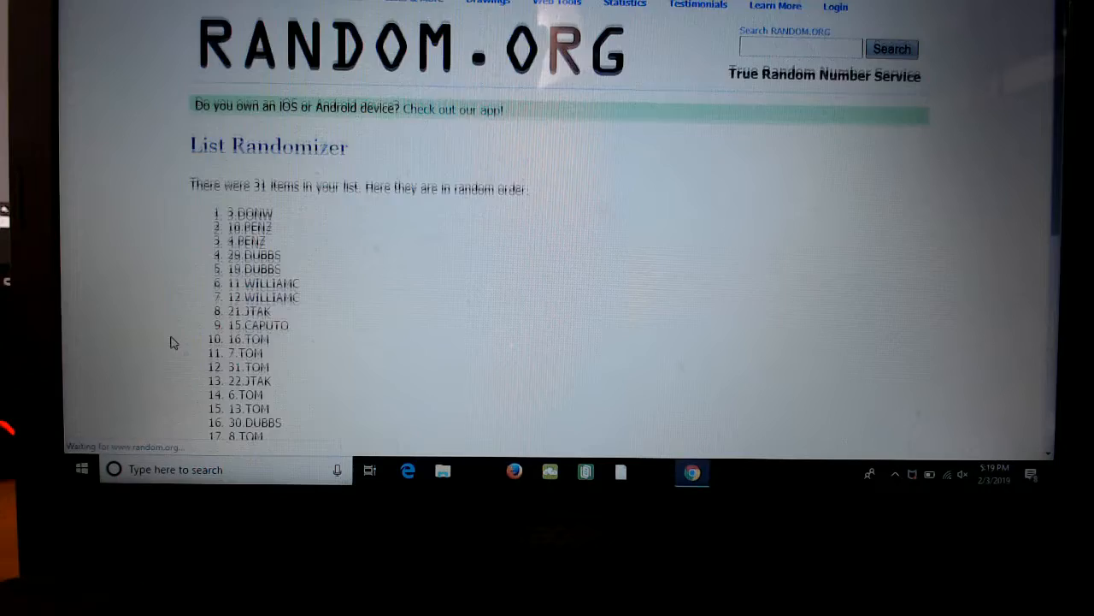
Reshuffle the participant list three more times and scroll to view entries through 31.
scroll(down, 3)
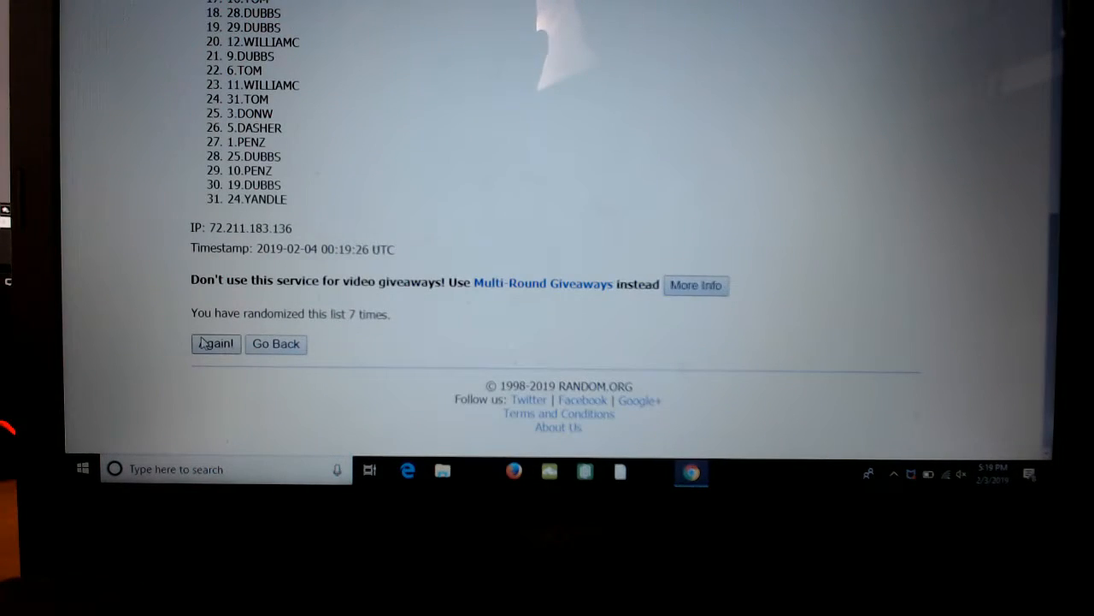
click(215, 344)
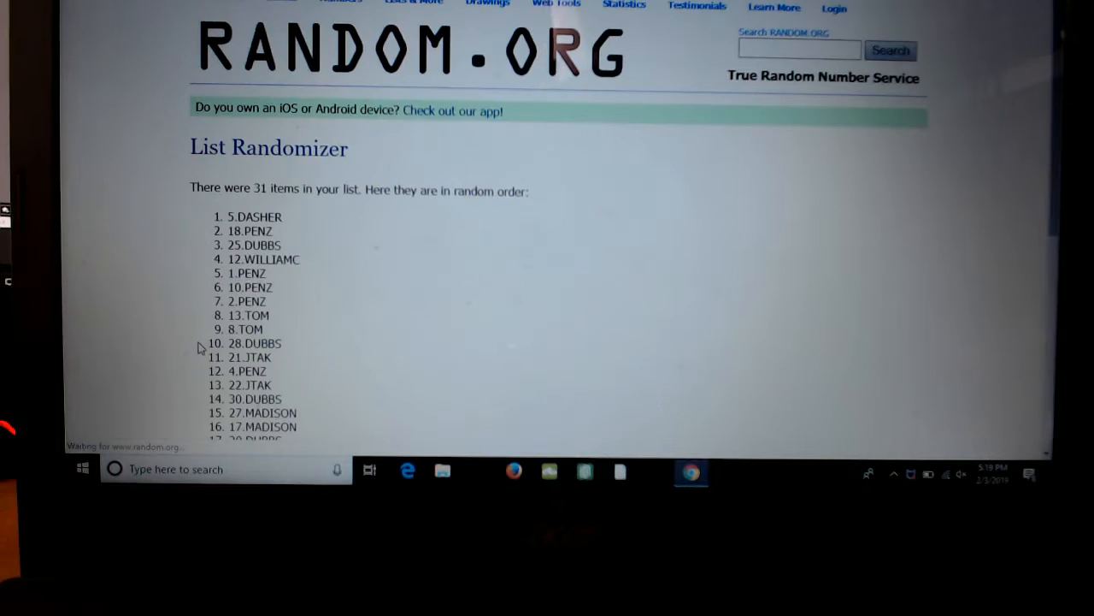
scroll(down, 3)
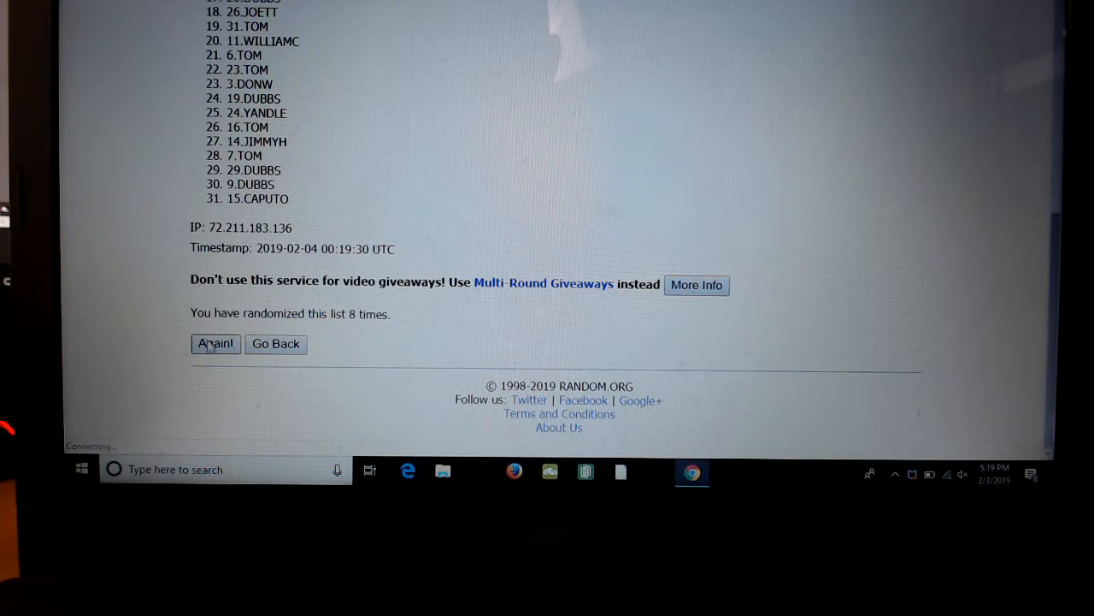
click(216, 343)
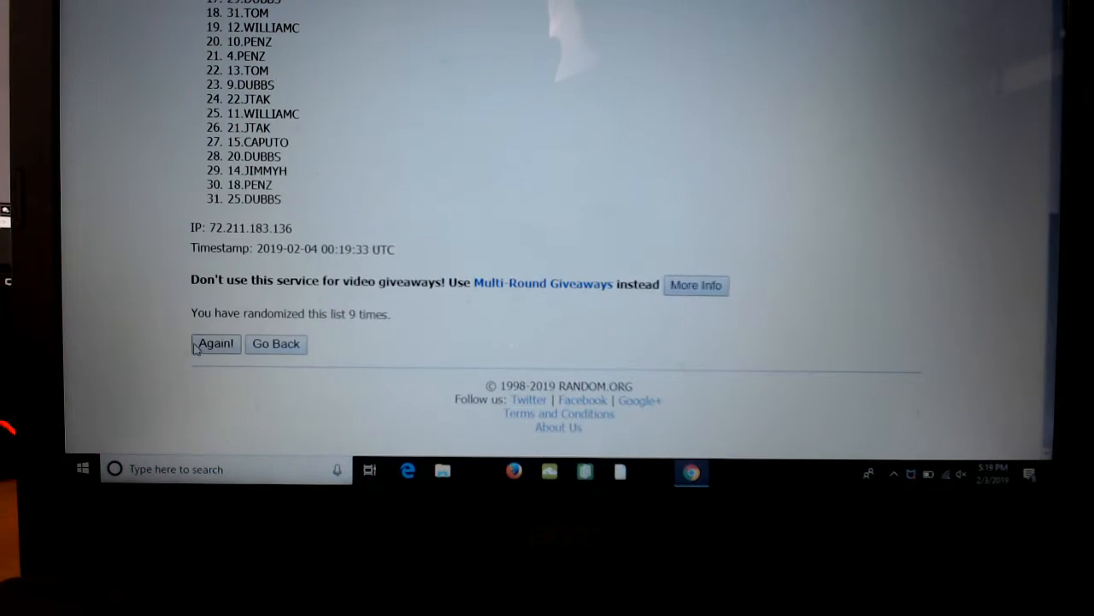
click(216, 343)
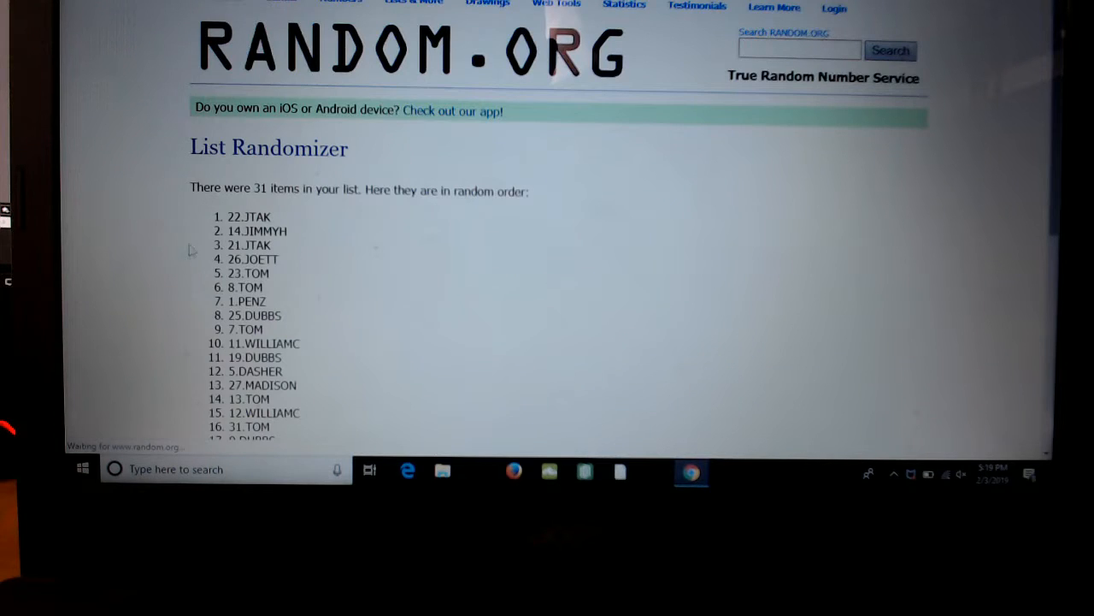
scroll(down, 3)
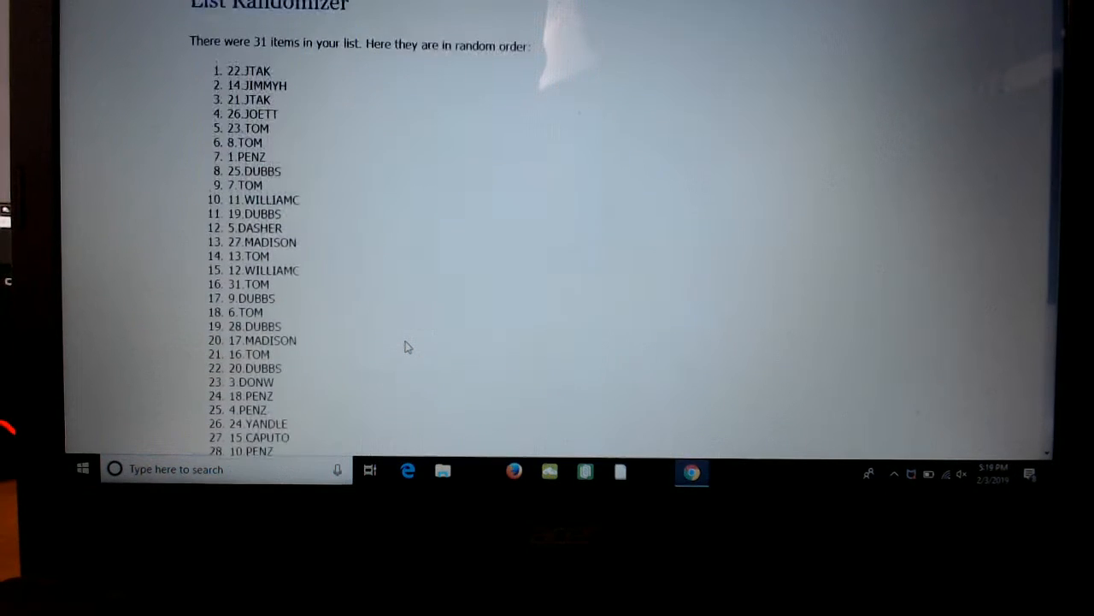
scroll(down, 3)
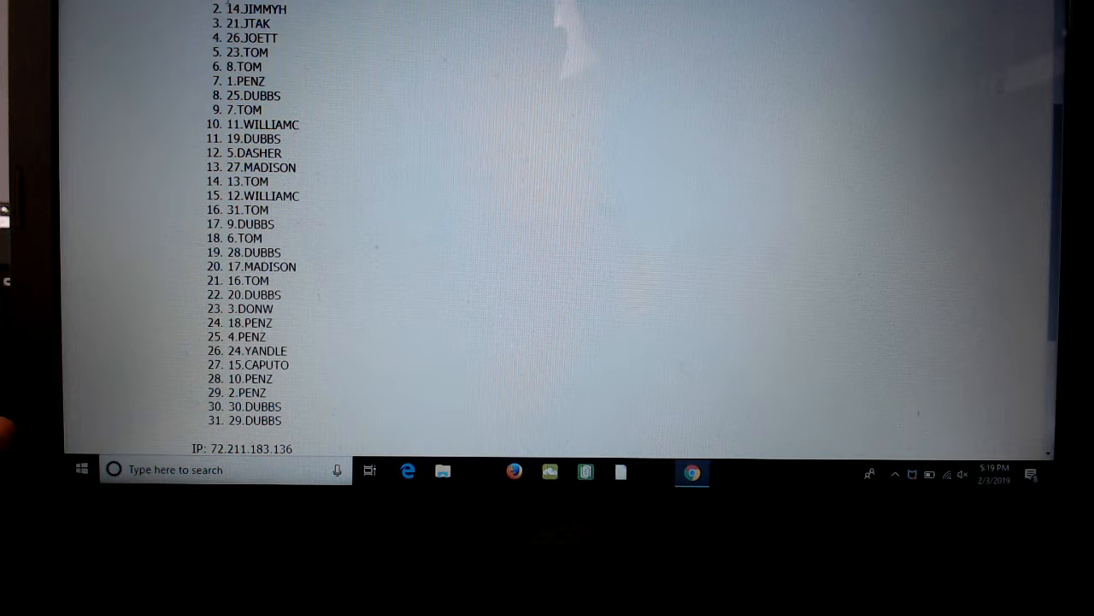
Copy the shuffled participant names from RANDOM.ORG and paste them into cell A1 of Google Sheets.
double_click(241, 8)
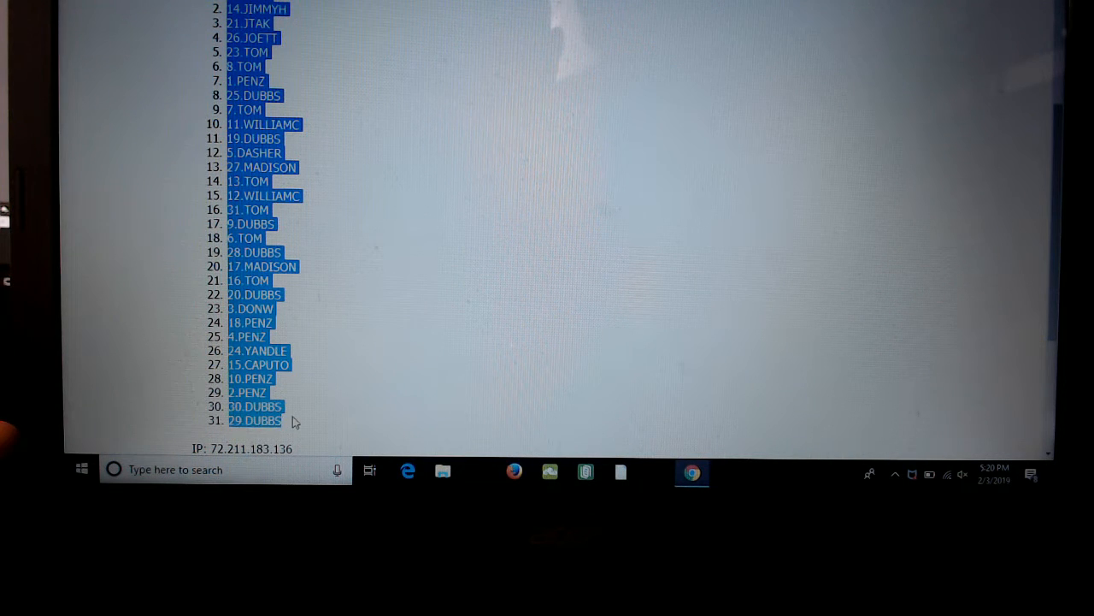
right_click(295, 421)
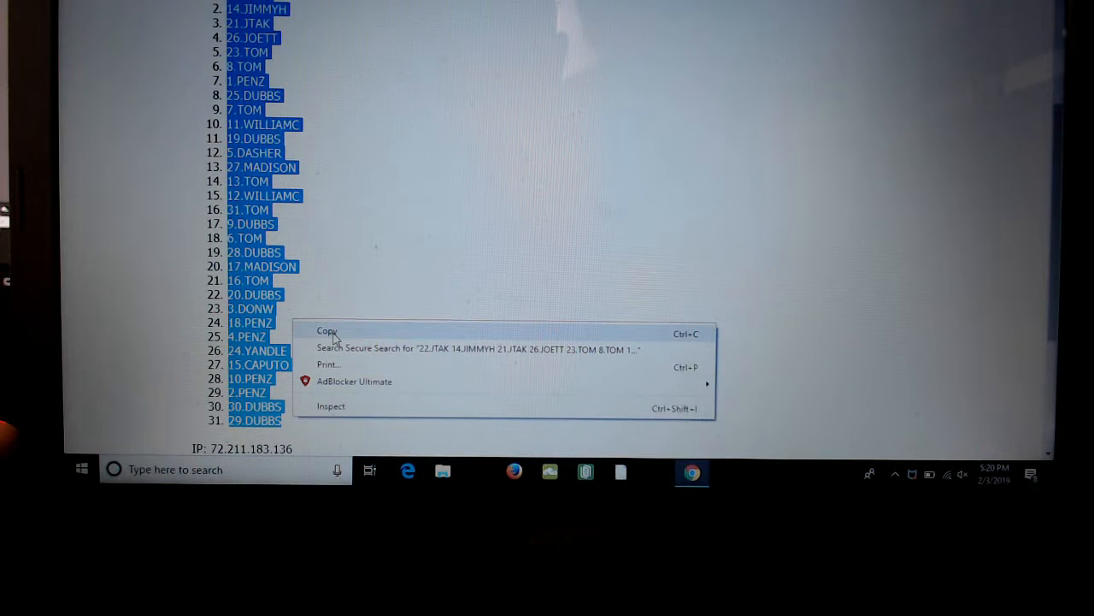
click(327, 331)
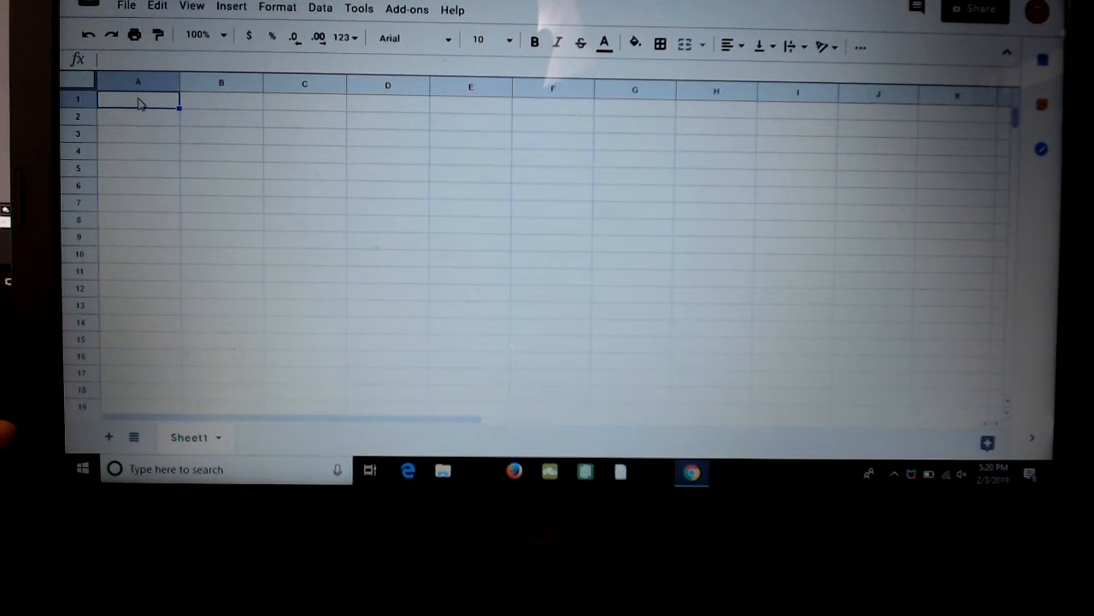
right_click(138, 101)
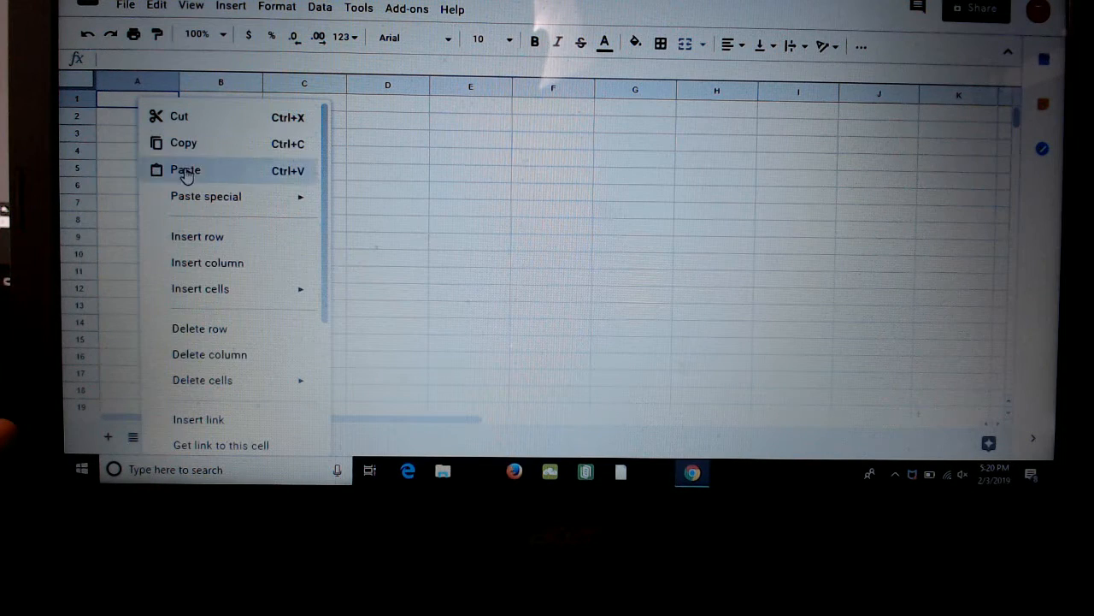
click(185, 170)
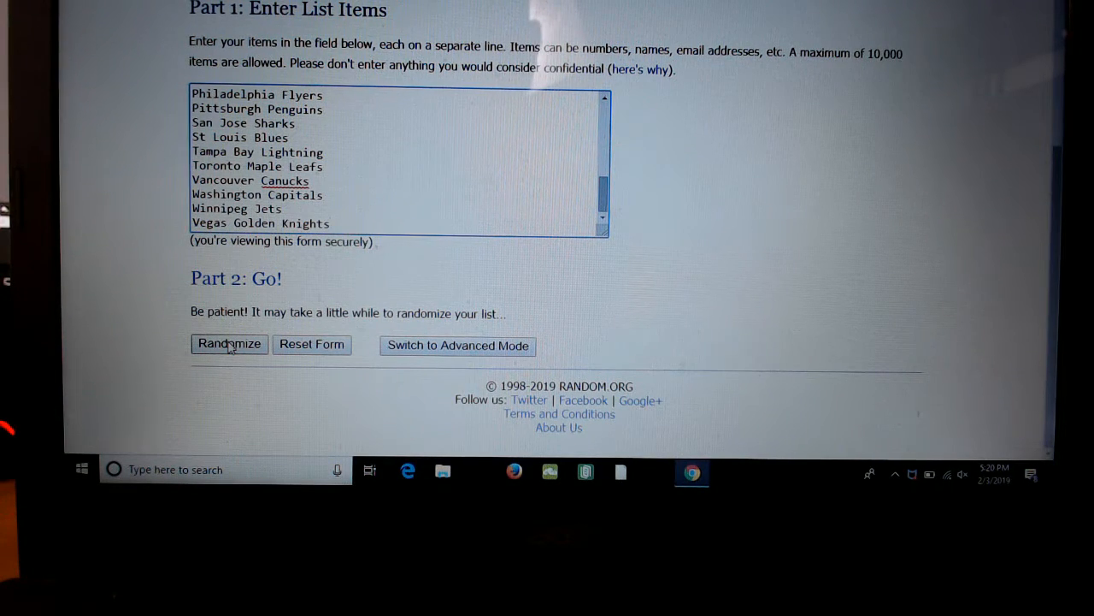
Randomize the NHL team list and reshuffle it eleven more times.
click(228, 343)
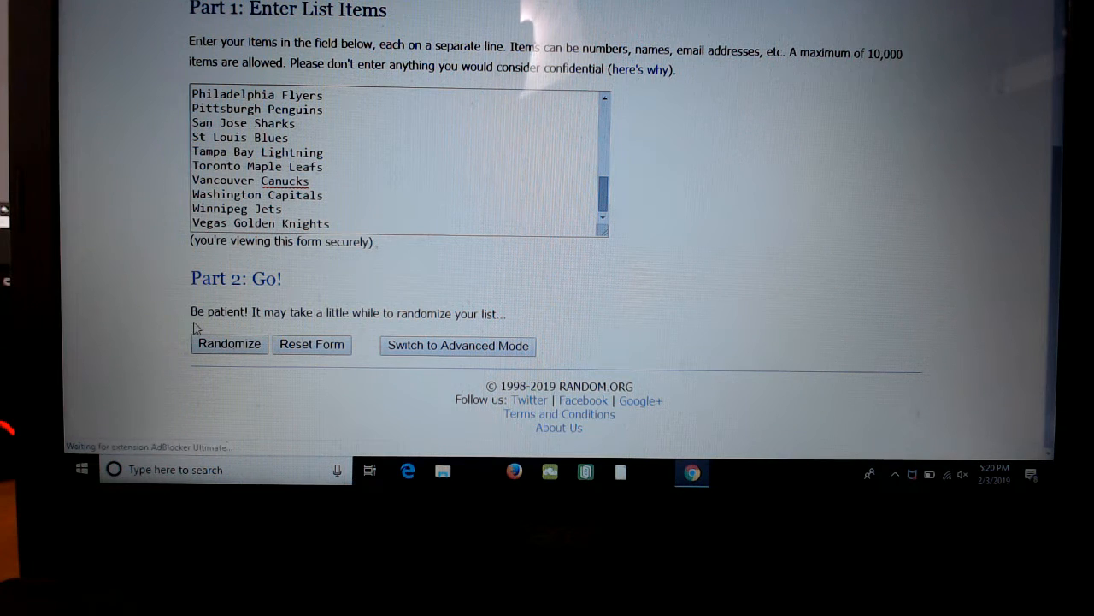
click(228, 344)
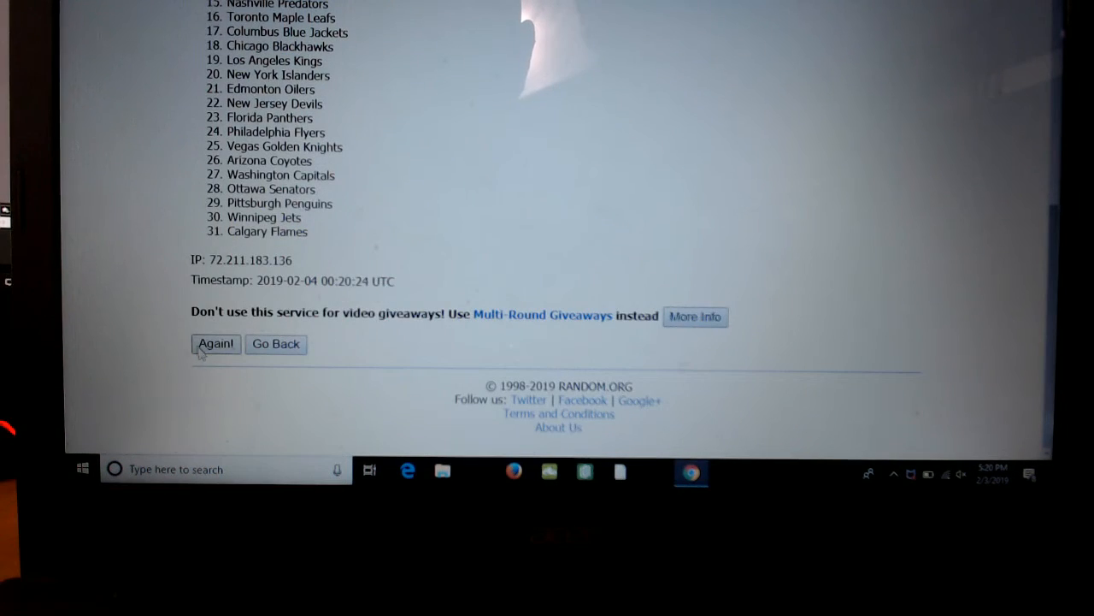
click(216, 344)
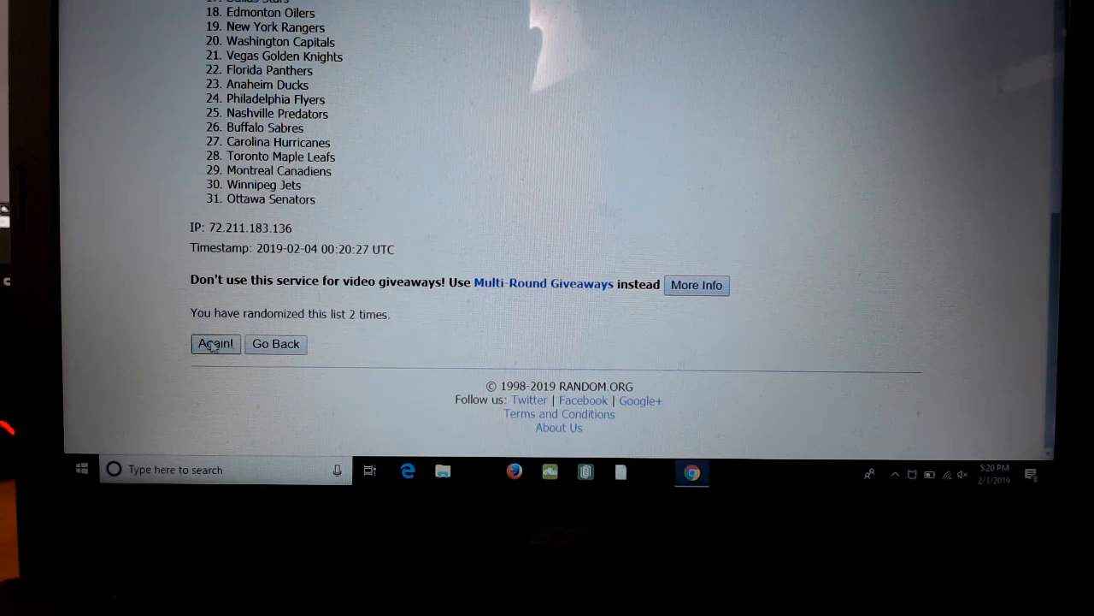
click(215, 343)
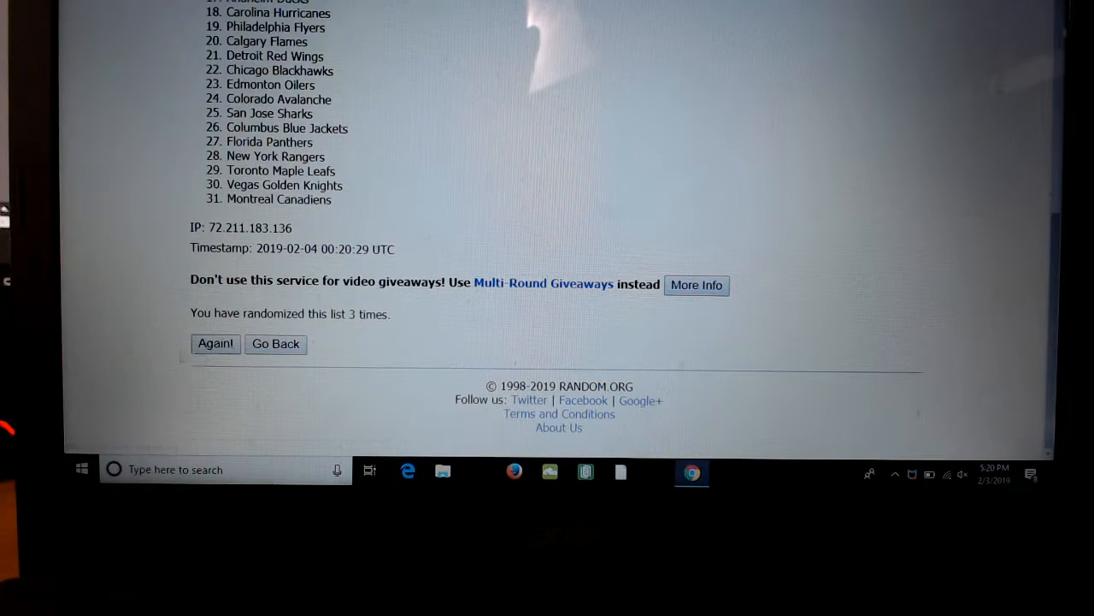
click(215, 343)
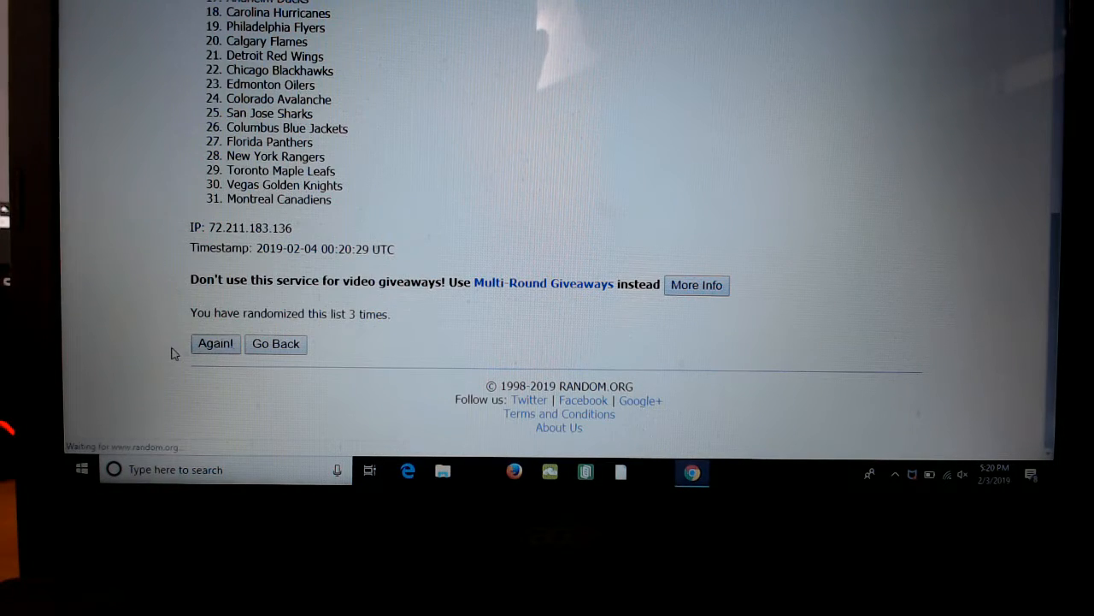
click(216, 343)
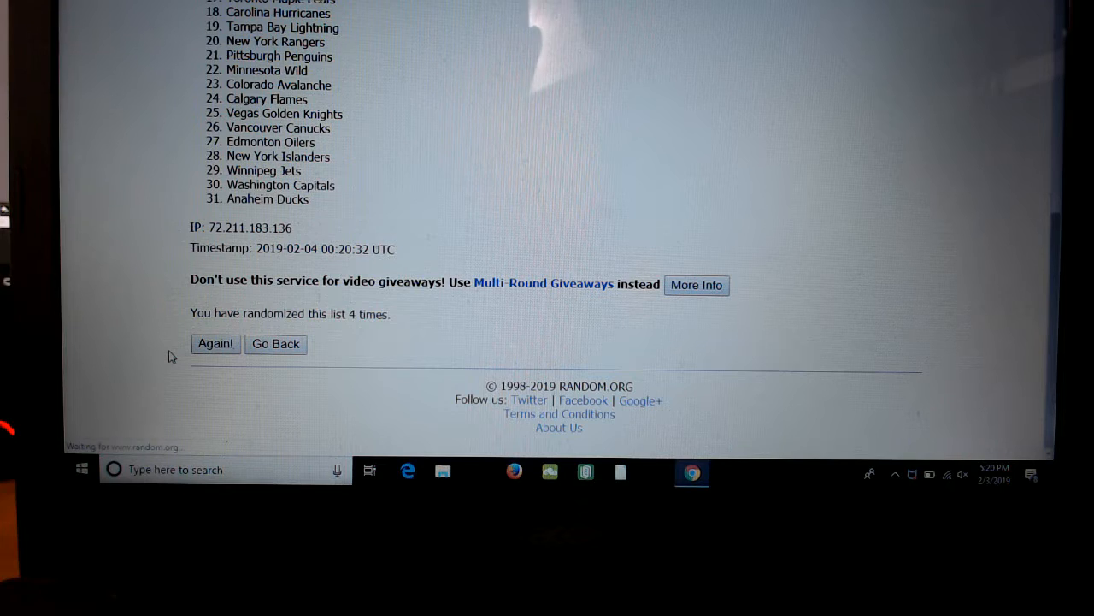
click(215, 343)
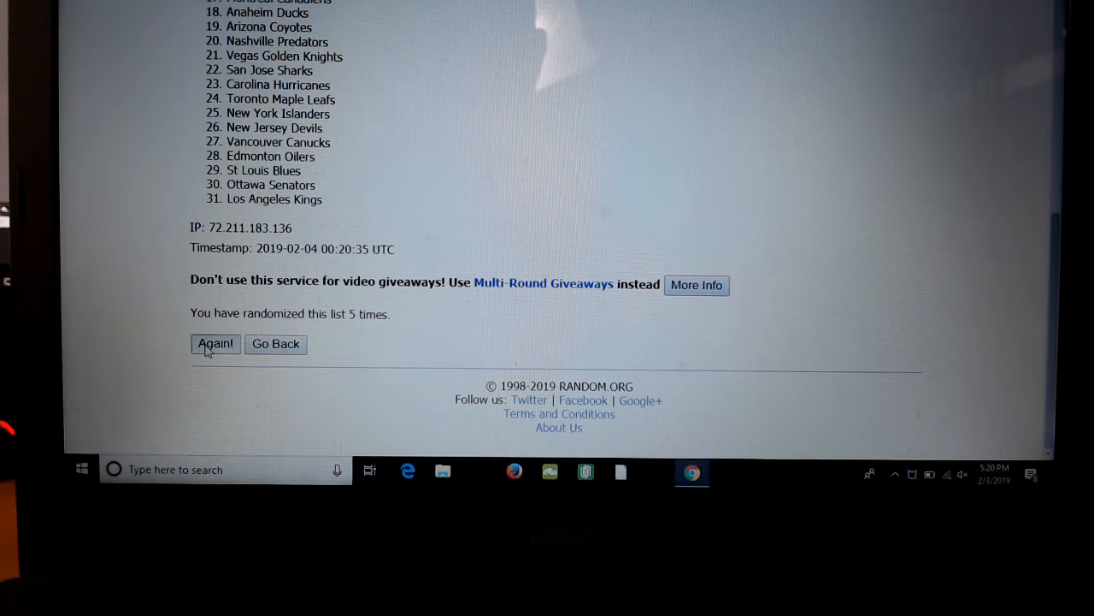
click(215, 343)
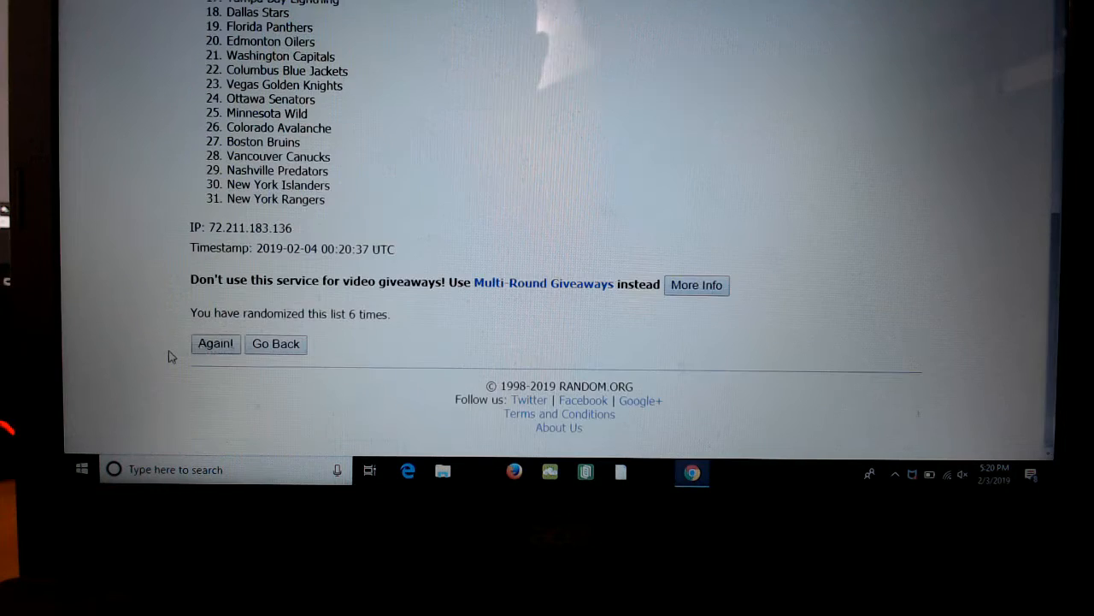
click(215, 343)
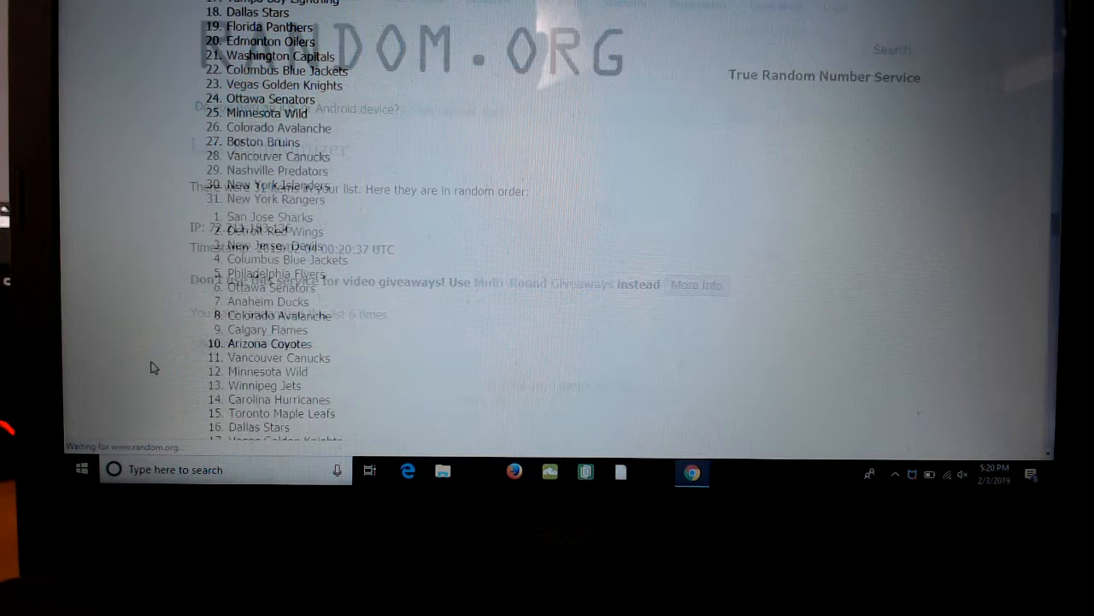
click(216, 343)
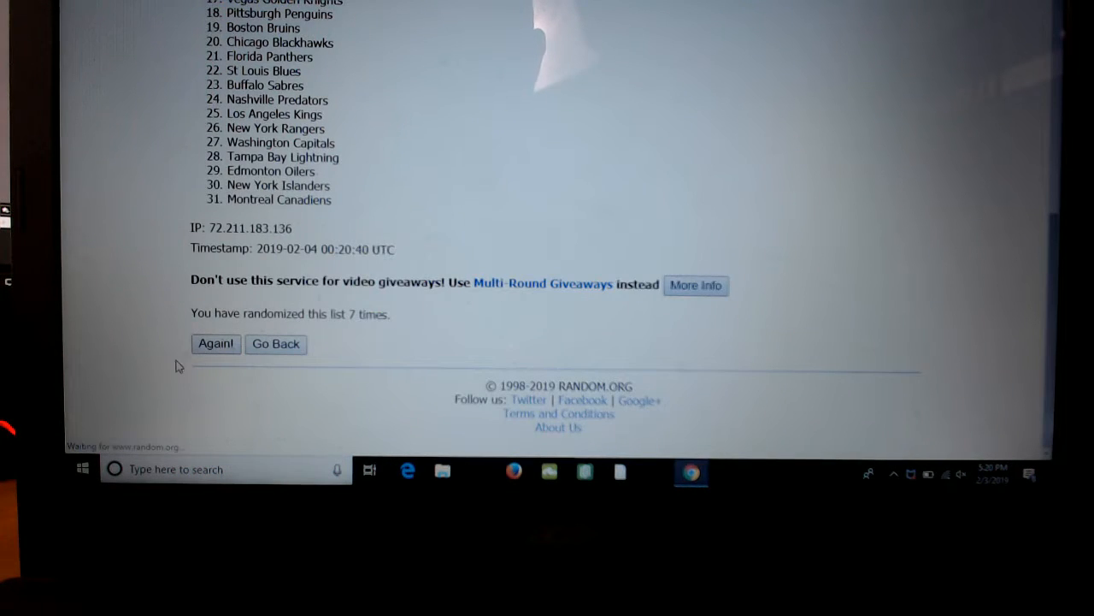
click(216, 343)
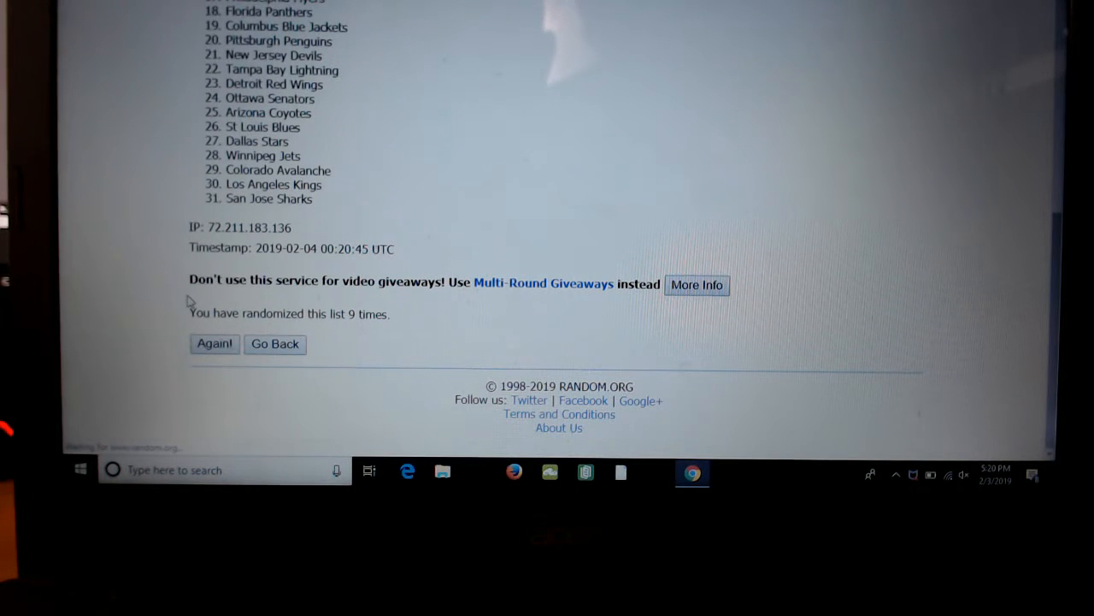
click(215, 344)
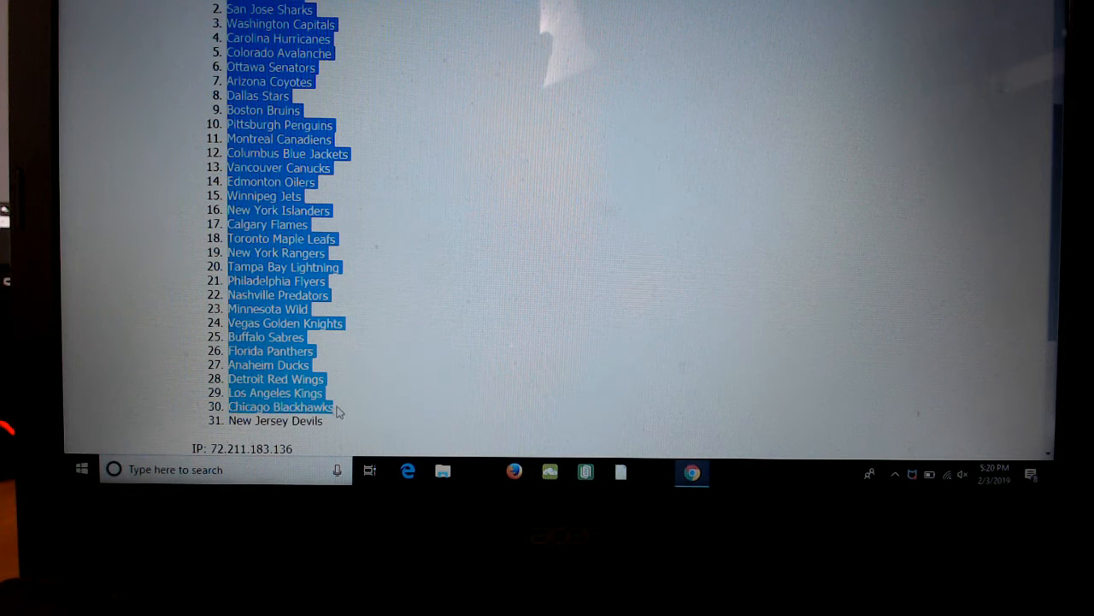
Copy the randomized NHL team names and paste them into cell B1.
right_click(338, 411)
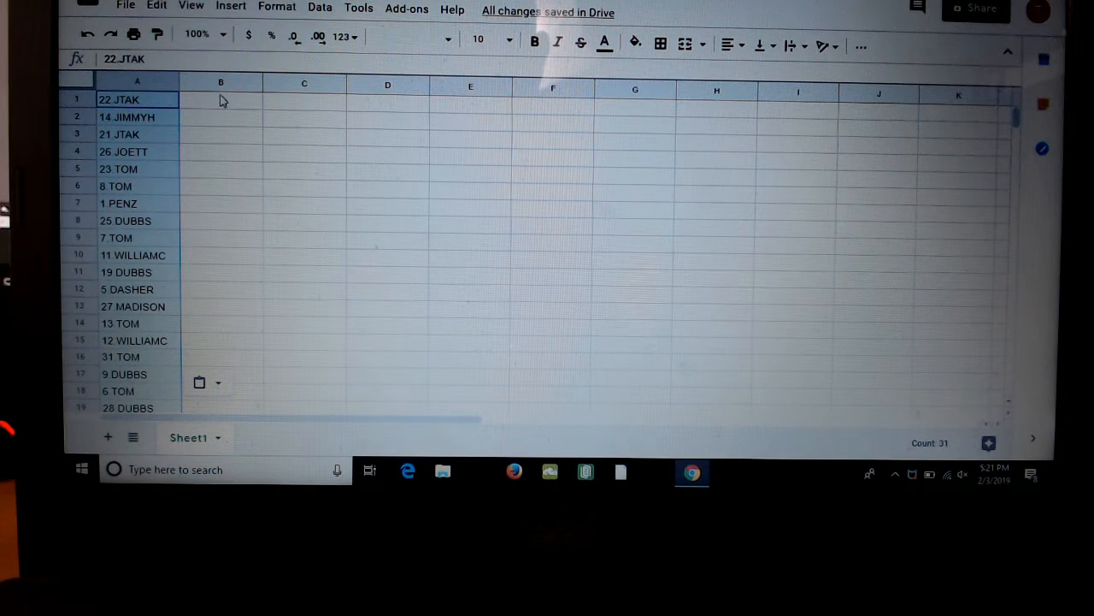
right_click(221, 100)
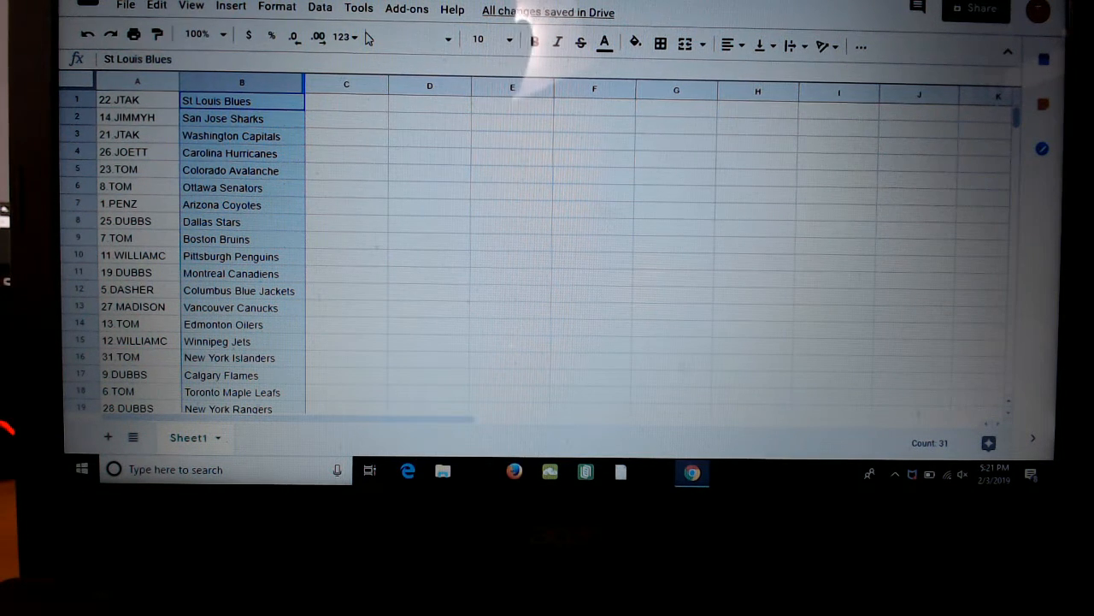
scroll(down, 3)
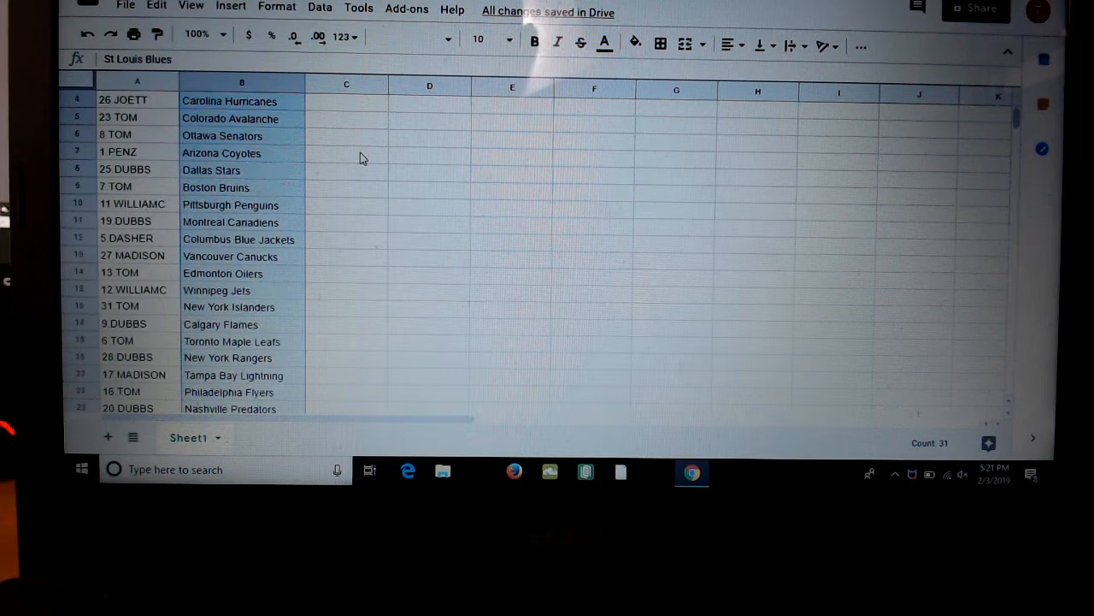
scroll(down, 3)
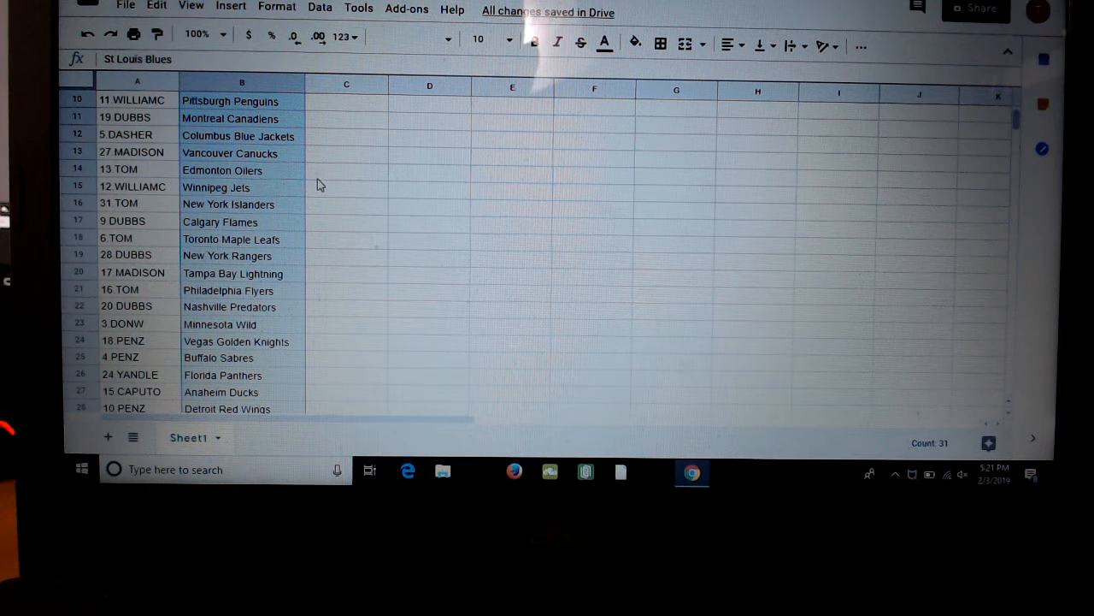
mouse_move(324, 204)
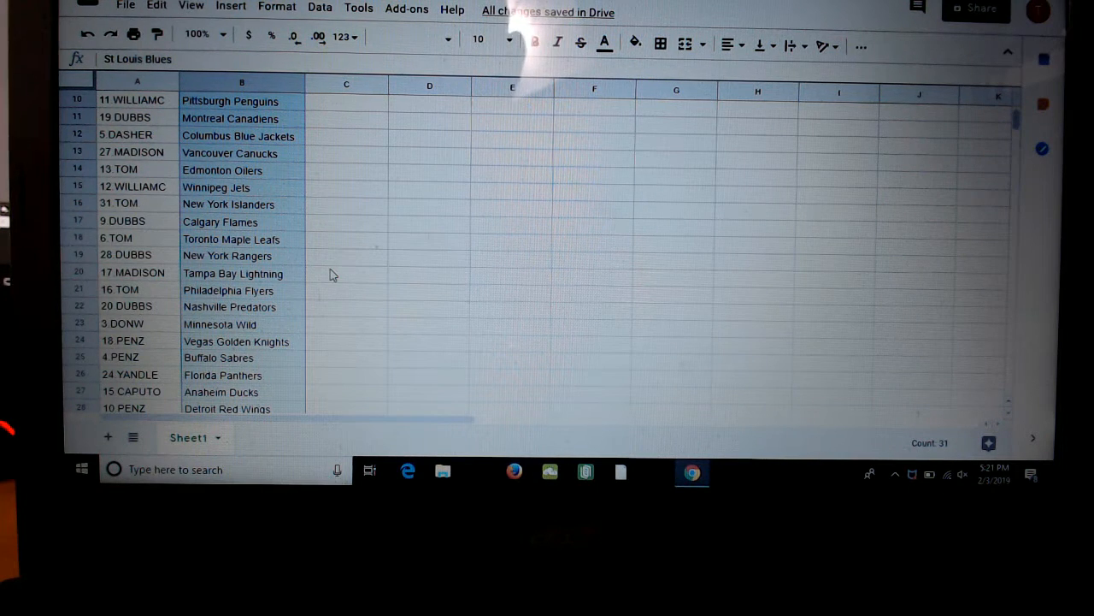
mouse_move(318, 288)
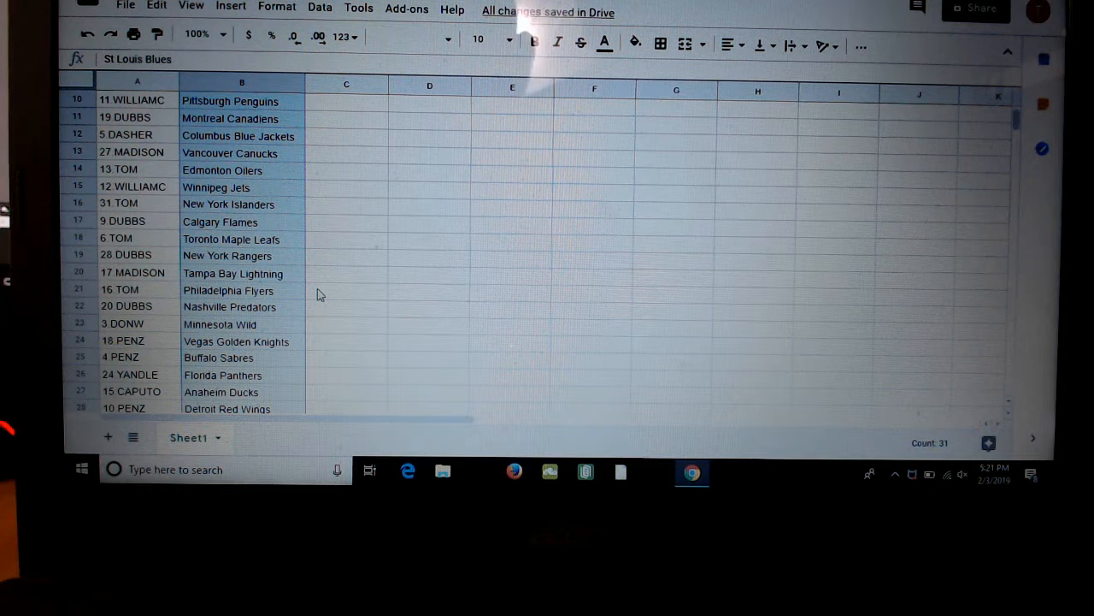
scroll(down, 3)
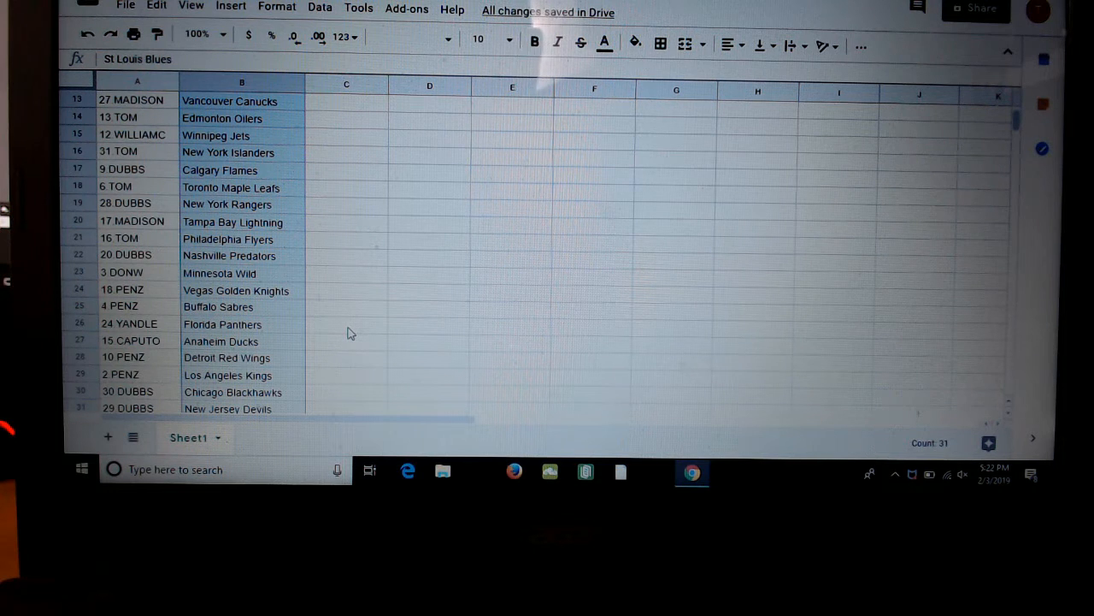
scroll(down, 3)
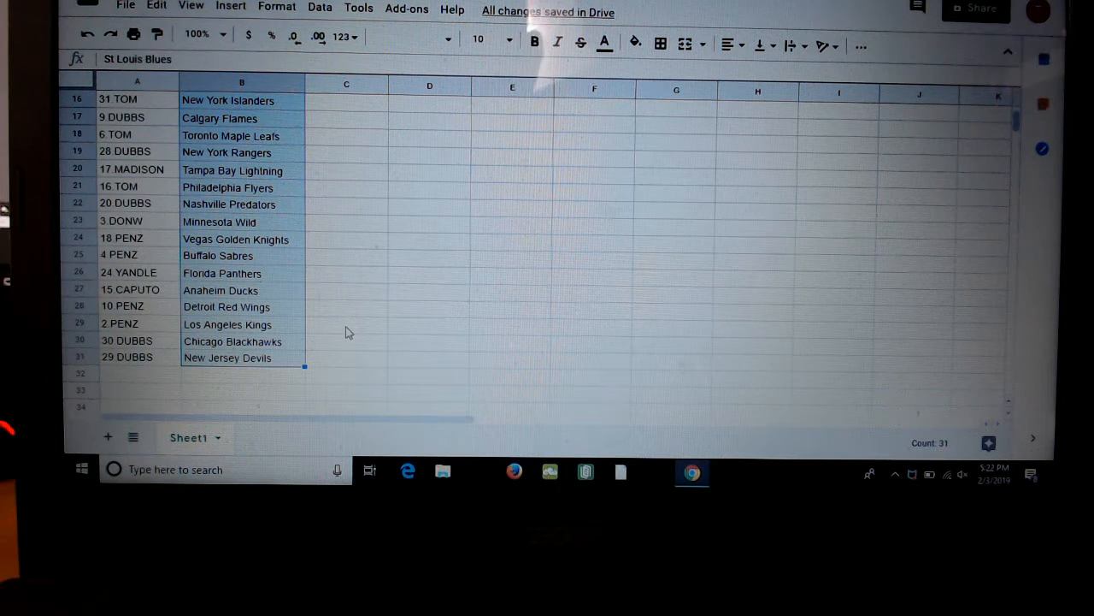
scroll(up, 3)
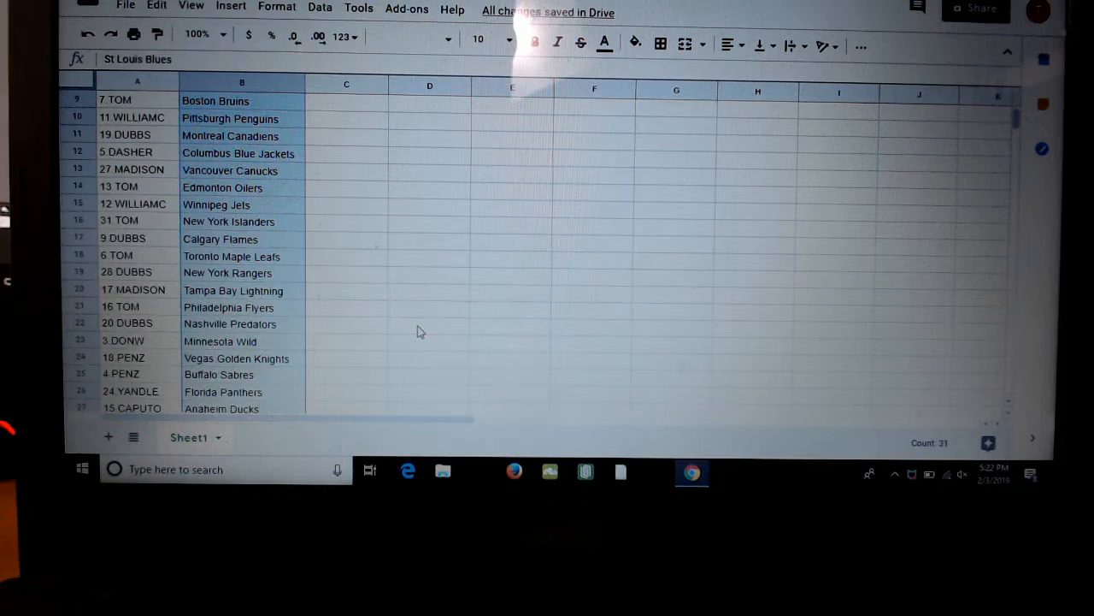